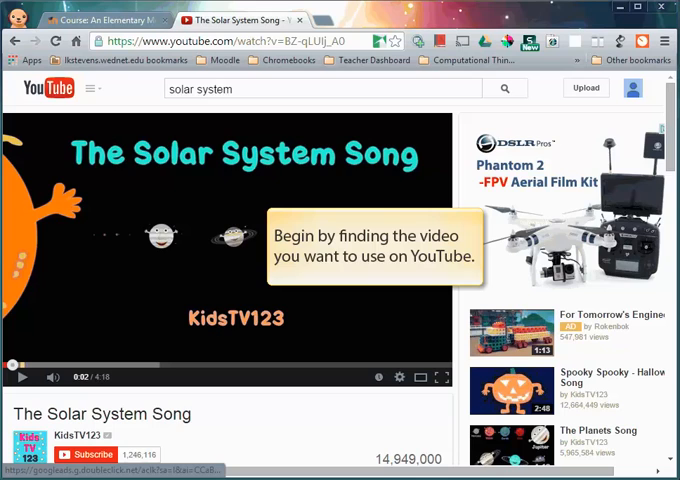
Step: Scroll below The Solar System Song player to its description and Share option
scroll(down, 3)
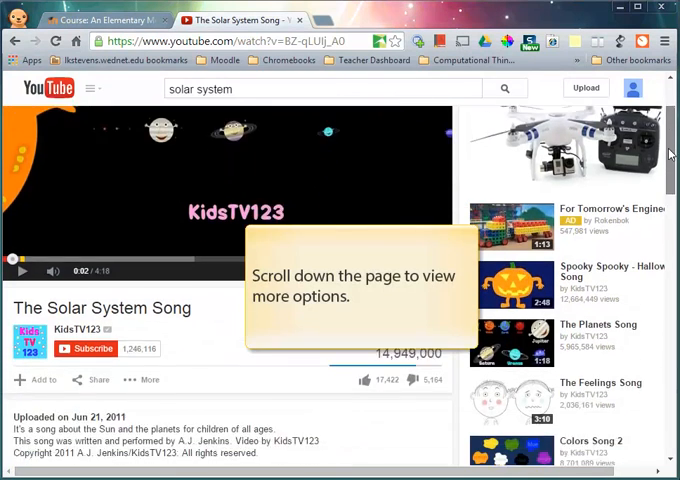
scroll(down, 3)
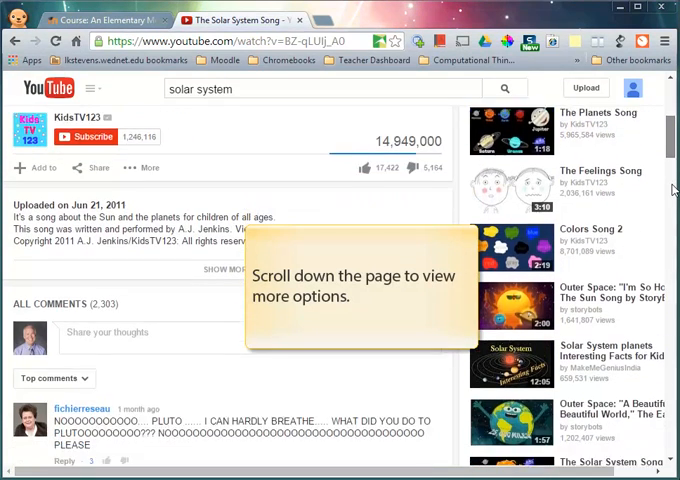
scroll(down, 3)
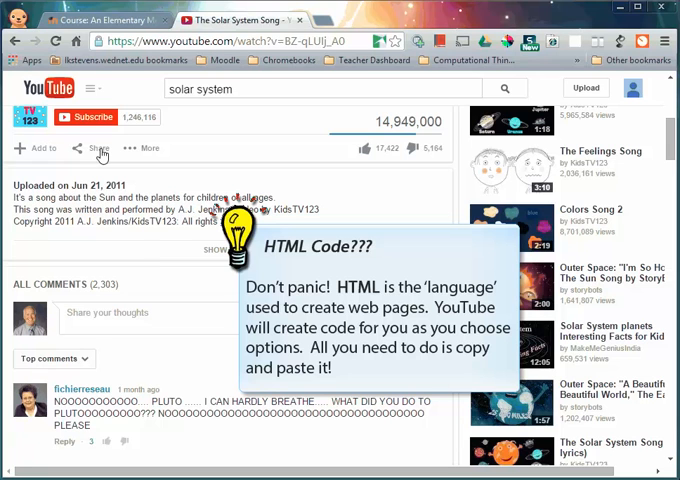
Step: Show the video's Share panel with the Embed code instead of the link
click(96, 148)
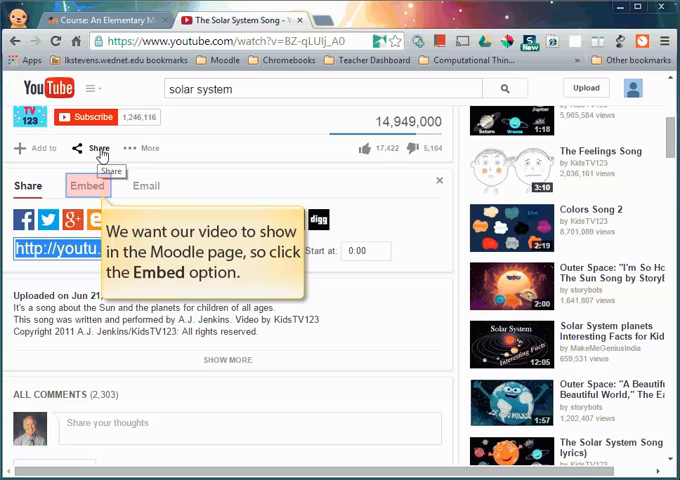
mouse_move(96, 160)
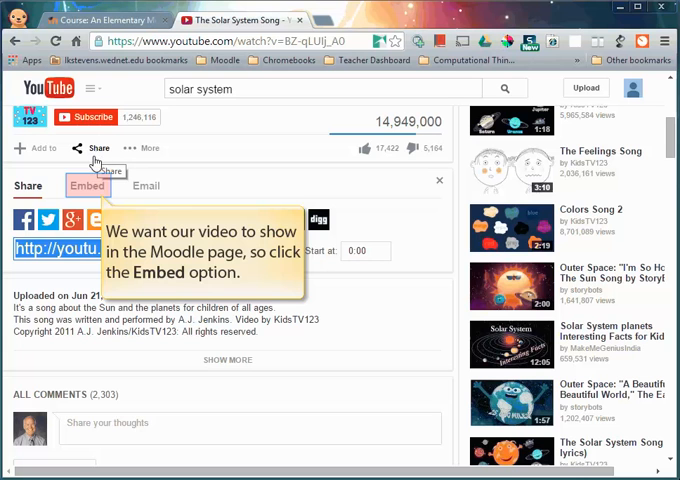
click(88, 184)
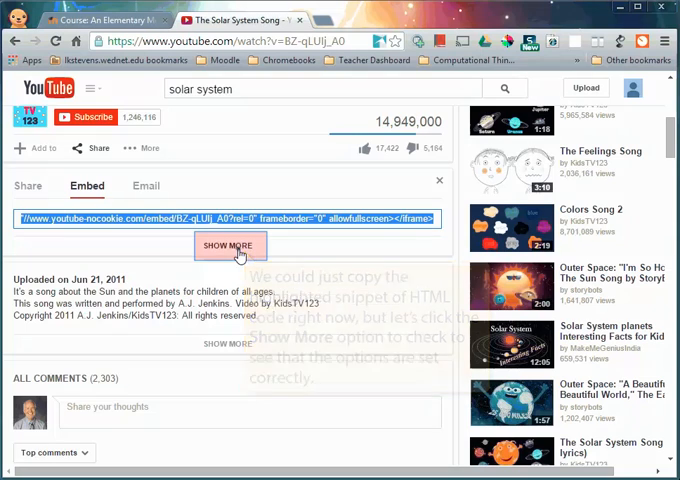
Step: Expand the embed options and choose 640 × 360 as the player size
click(230, 246)
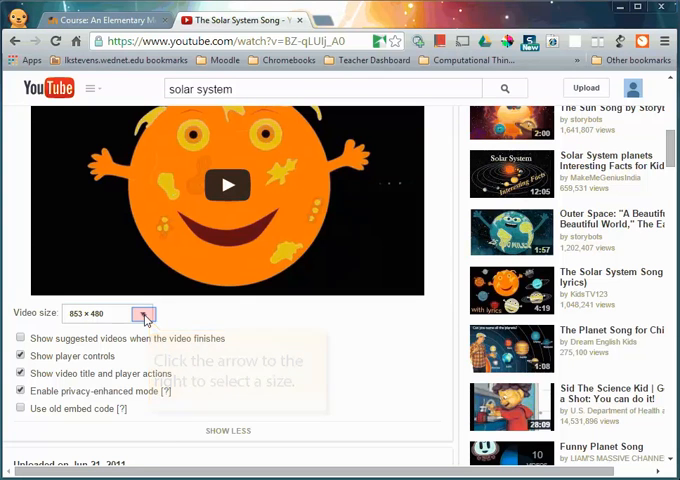
click(144, 316)
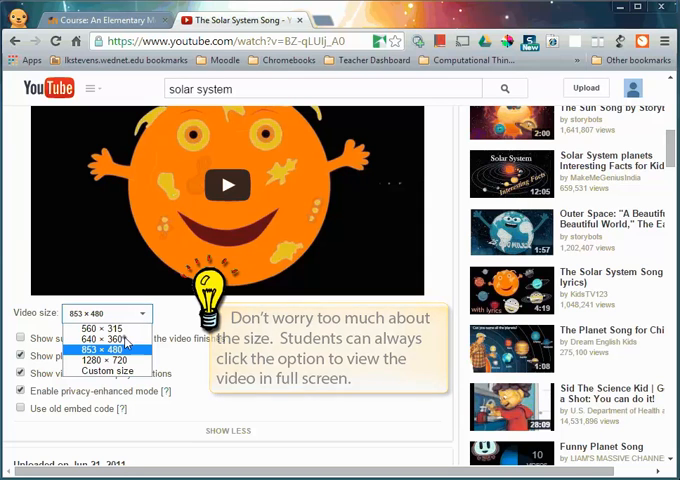
click(88, 338)
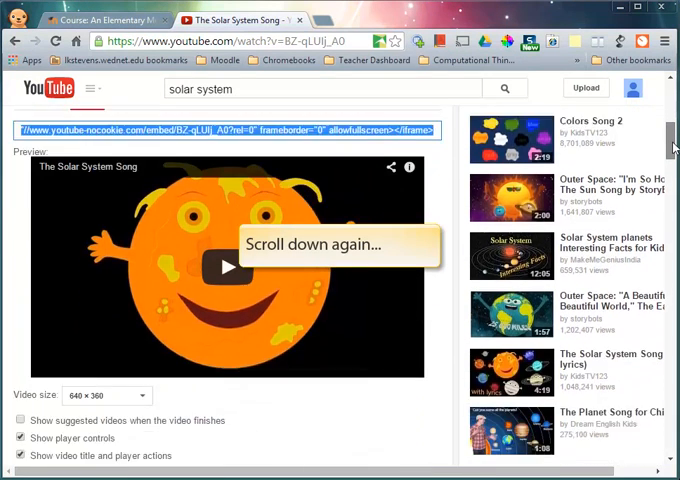
scroll(down, 3)
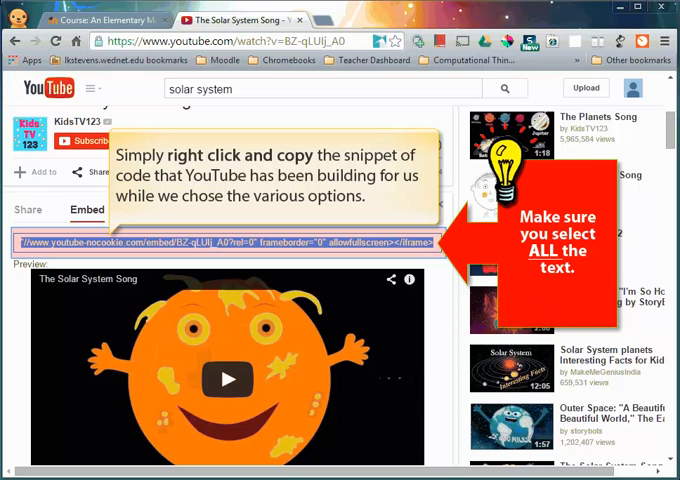
Step: Copy the selected 640 × 360 embed code via the right-click menu
right_click(224, 242)
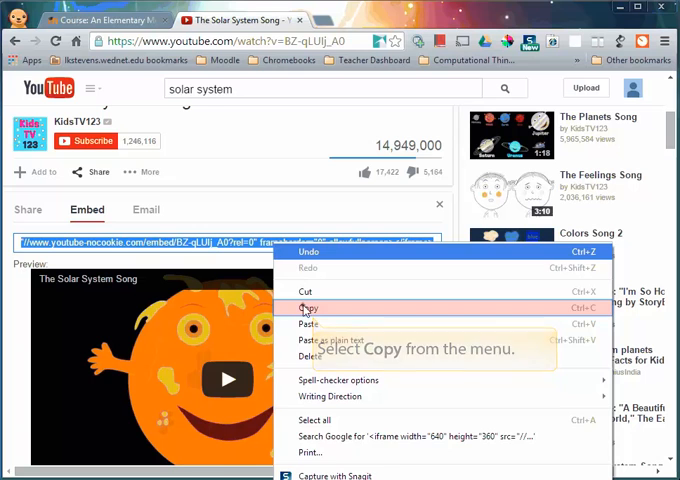
click(308, 308)
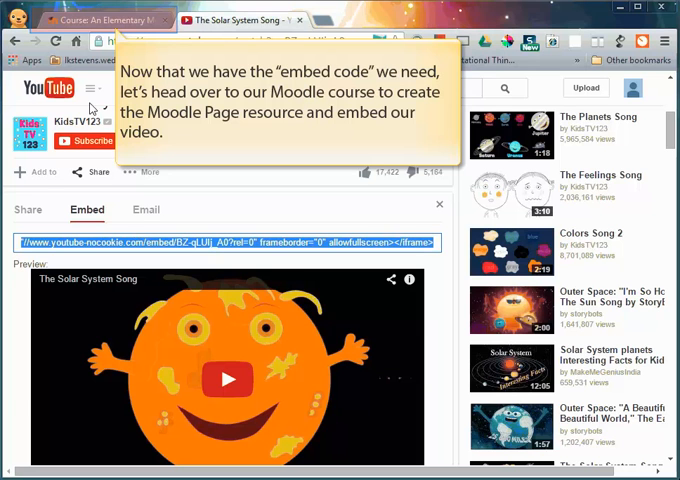
Step: Switch to the ElemMoodle course, turn editing on and scroll to the solar system topic
click(90, 20)
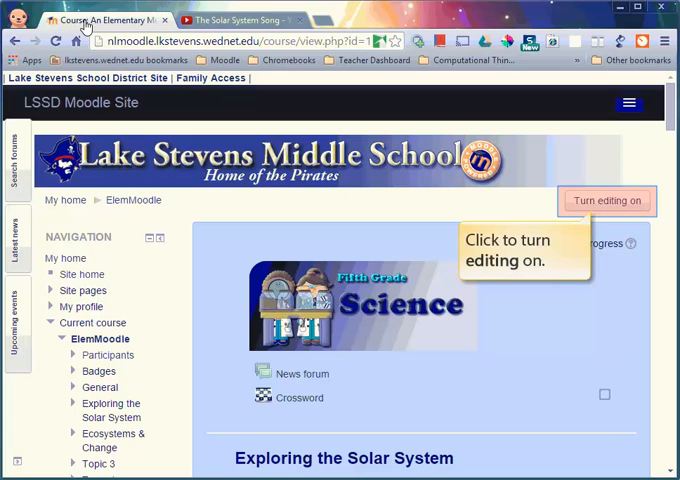
click(608, 200)
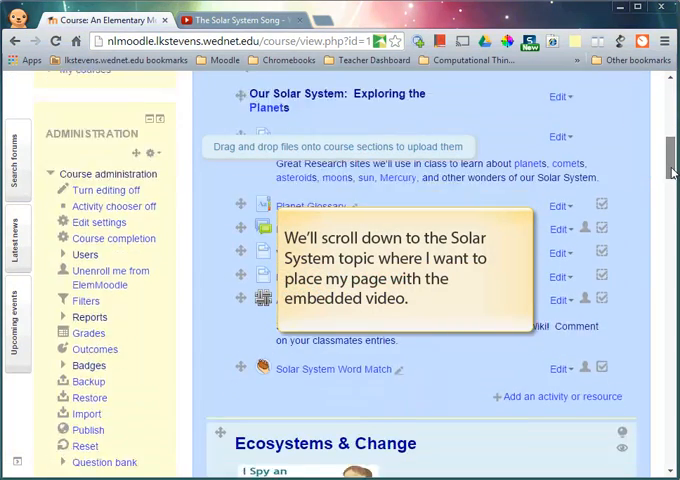
scroll(down, 3)
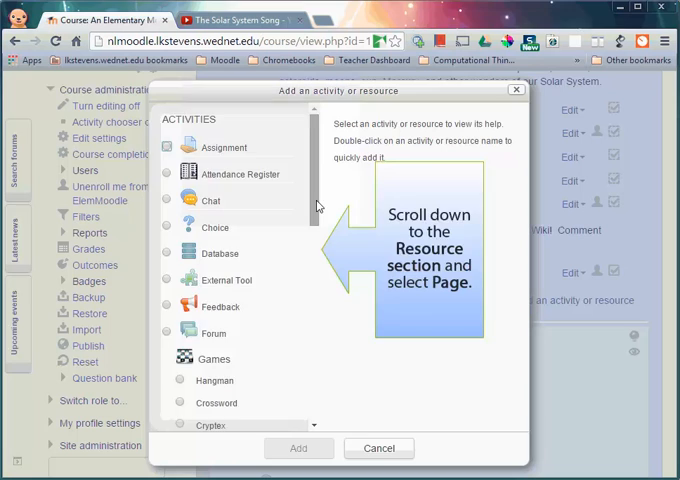
Step: Add a new Page resource from the Resources list to Exploring the Solar System
scroll(down, 3)
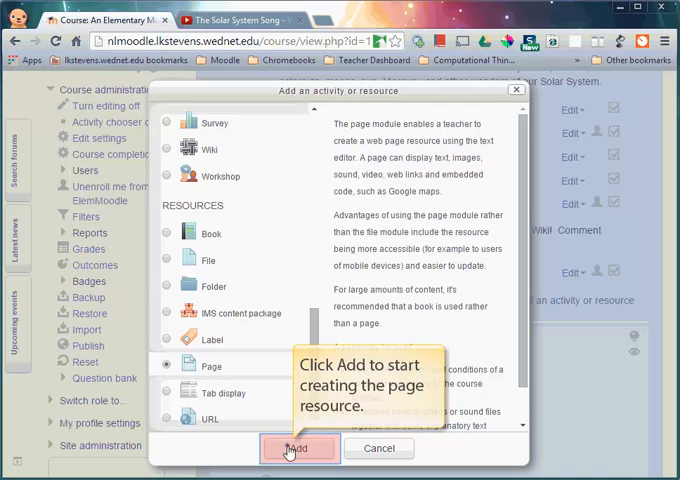
click(300, 448)
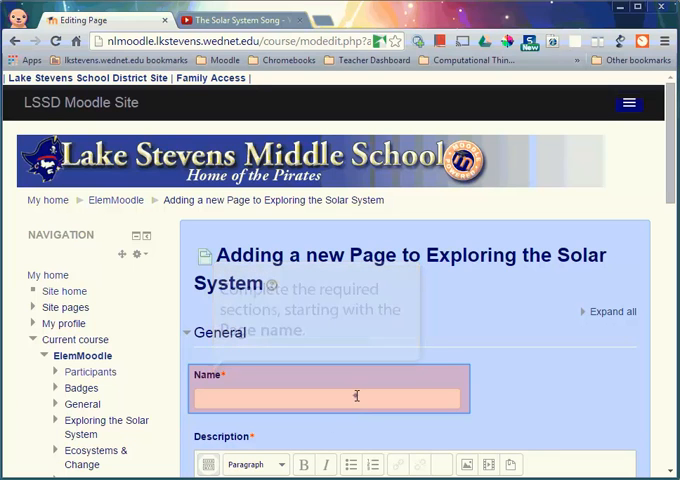
Step: Name the page Solar System Song with description 'A video for the Solar System'
text(Solar System Song)
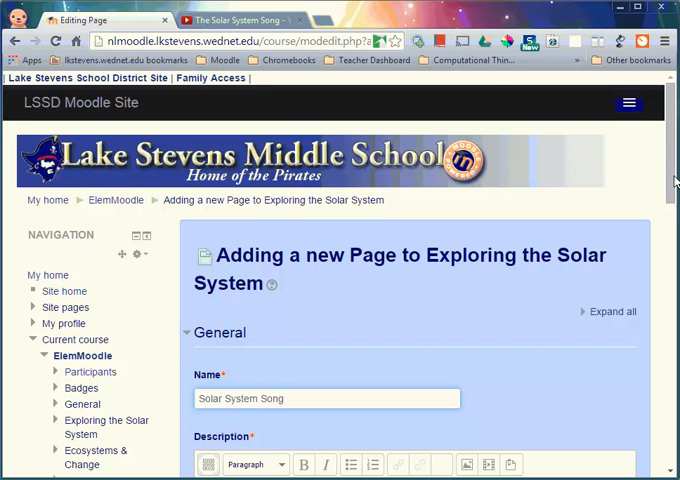
scroll(down, 3)
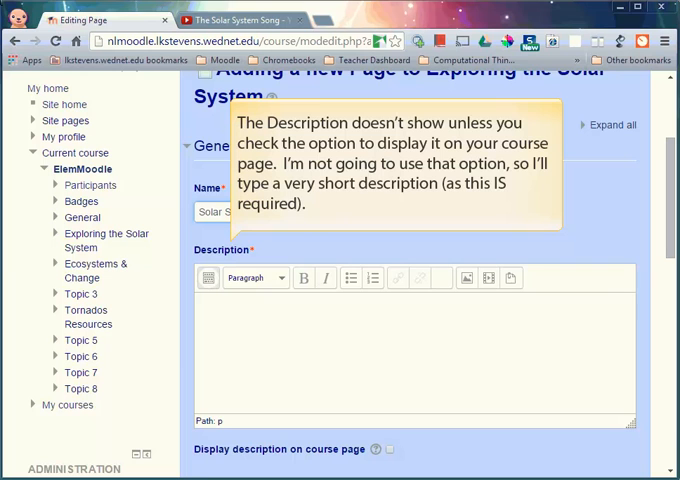
mouse_move(170, 108)
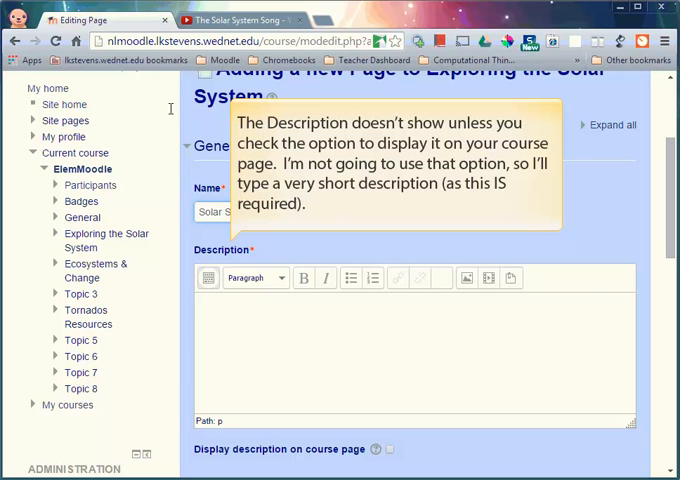
text(A video for the)
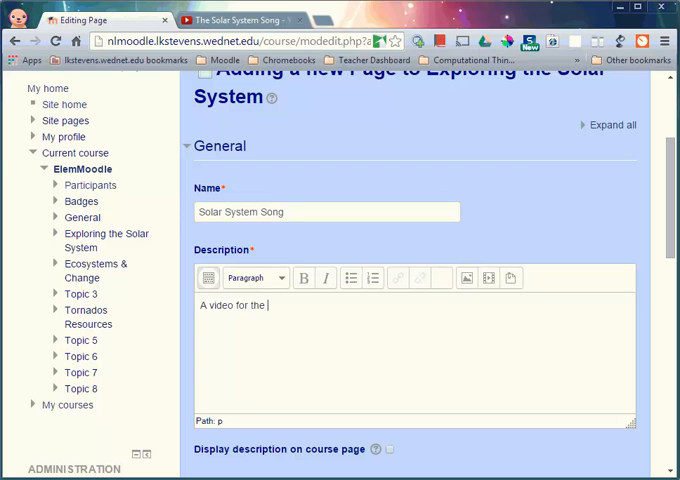
text(Solar System)
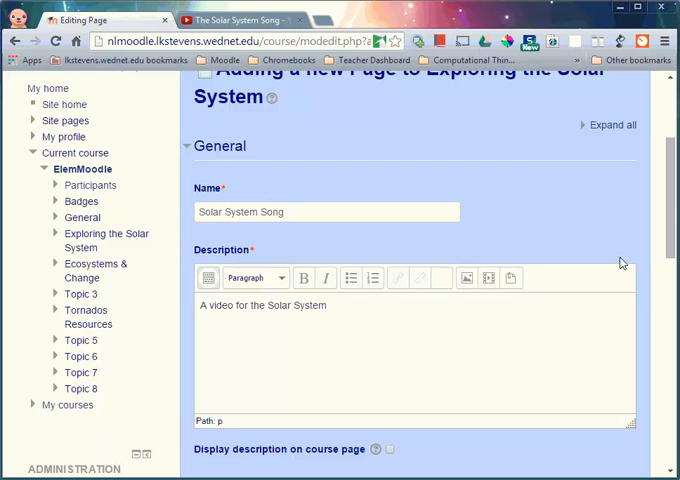
scroll(down, 3)
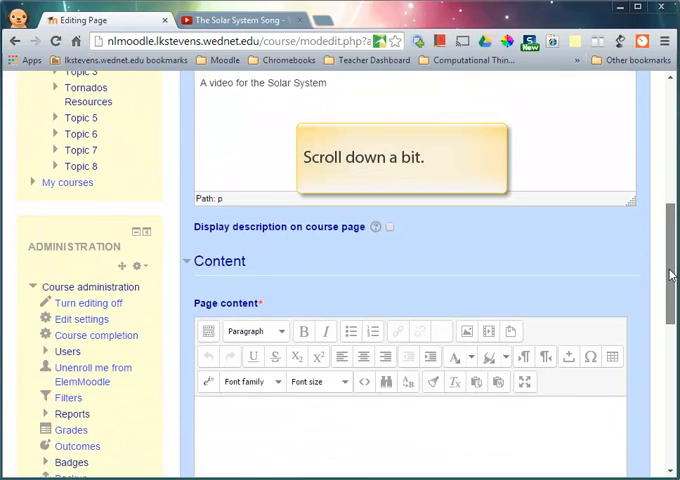
Step: Enter 'Watch the Solar System Song!' in Page content ahead of the pasted embed code
scroll(down, 3)
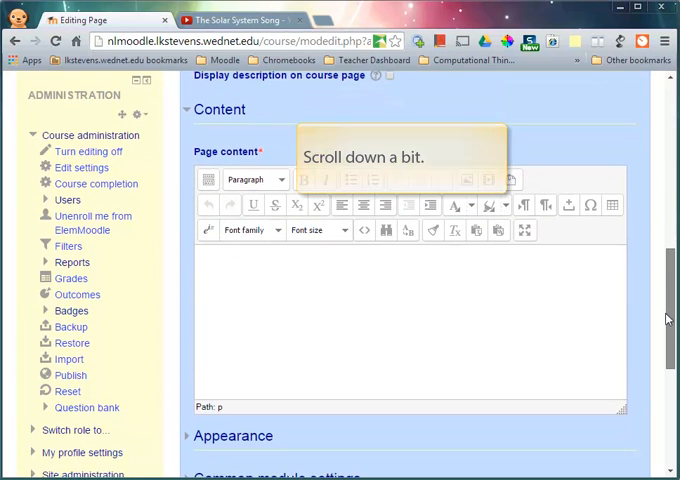
scroll(down, 3)
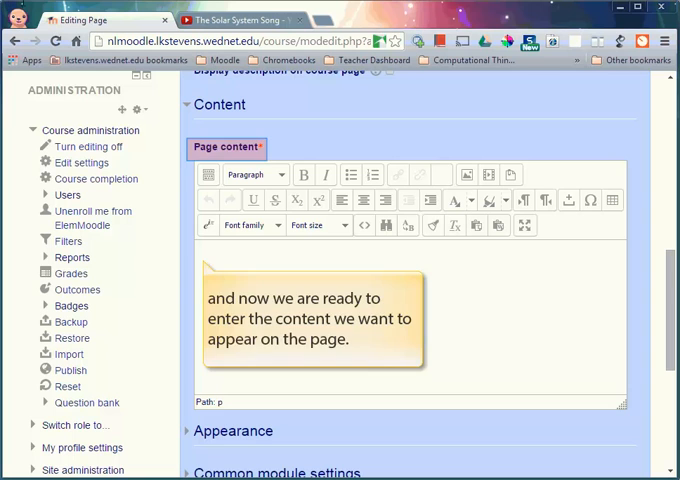
text(Watch the)
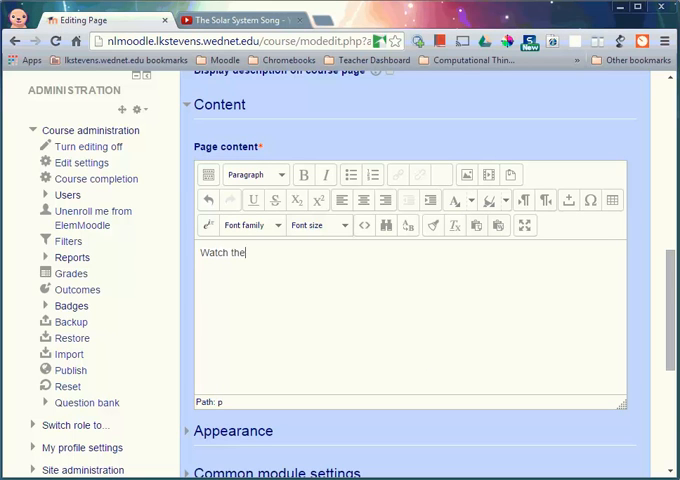
text(Solar Ss)
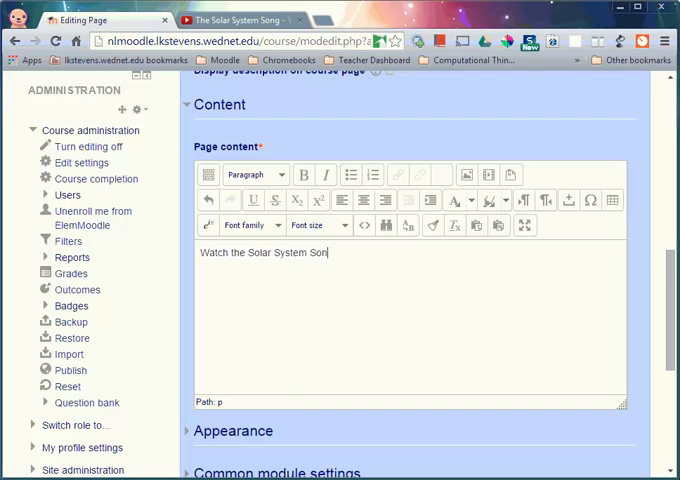
text(g!)
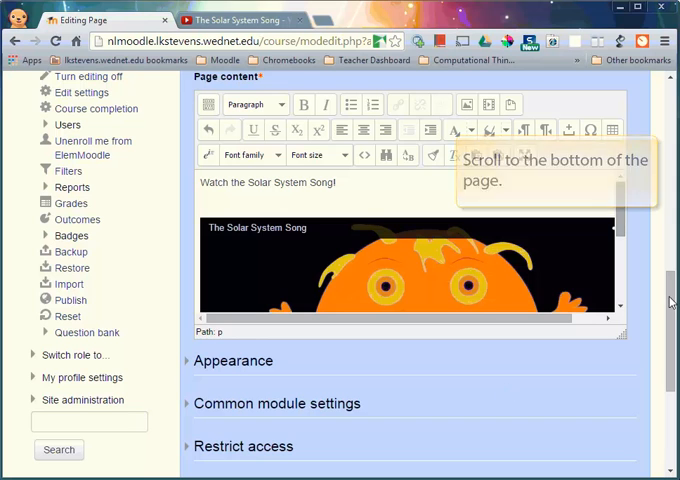
Step: Save and display the page, then start playing the embedded video
scroll(down, 3)
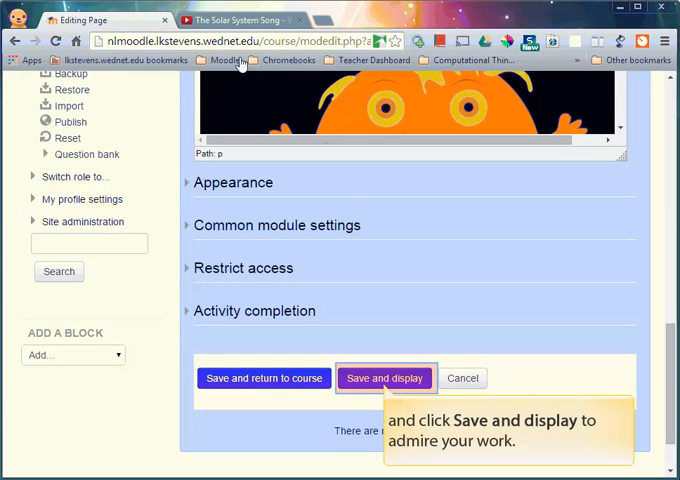
click(384, 378)
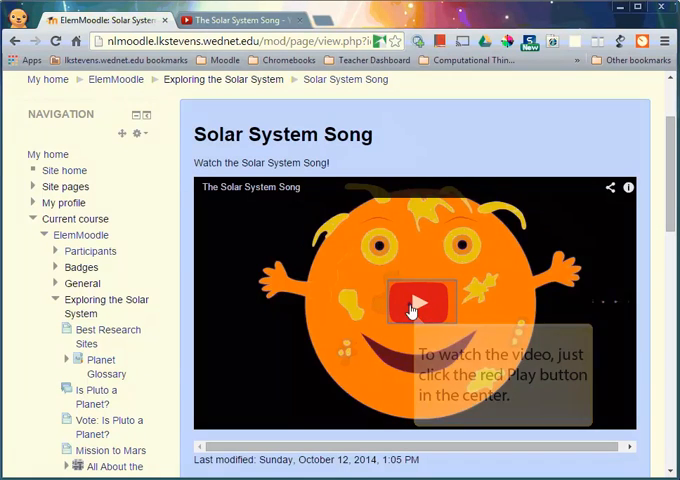
click(420, 304)
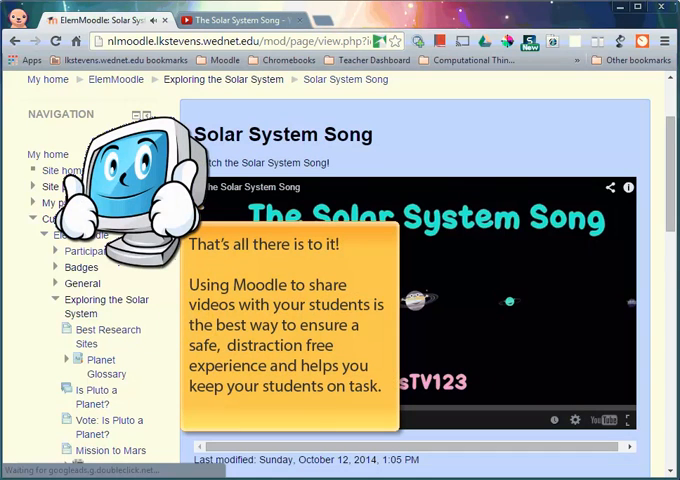